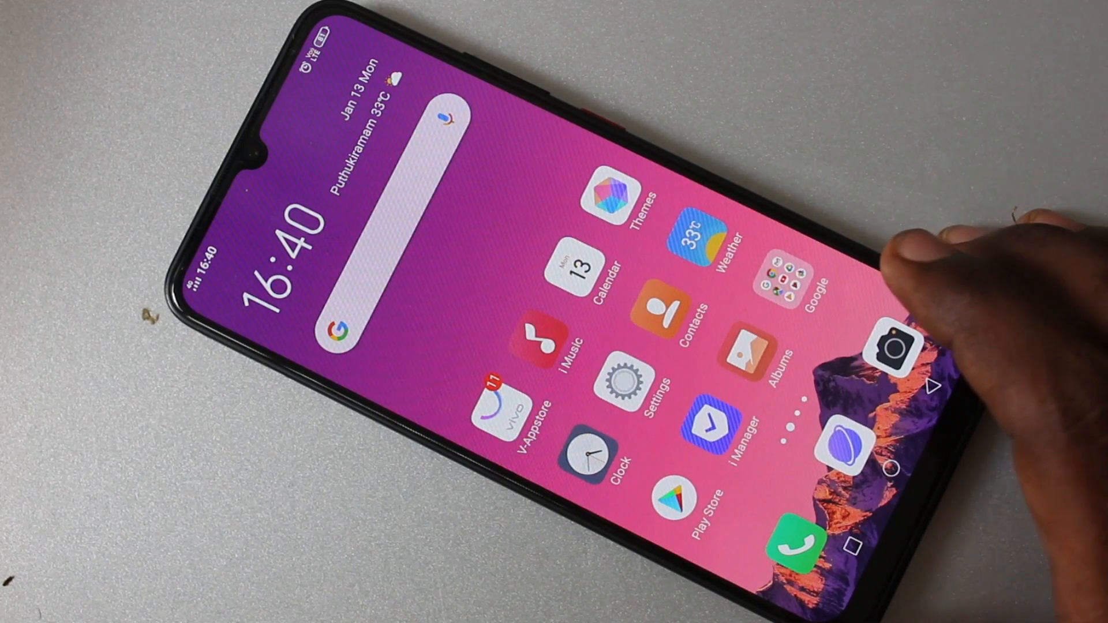
# Launch Settings from the home screen to begin setting up a privacy password
pyautogui.click(620, 376)
pyautogui.write('sk hu')
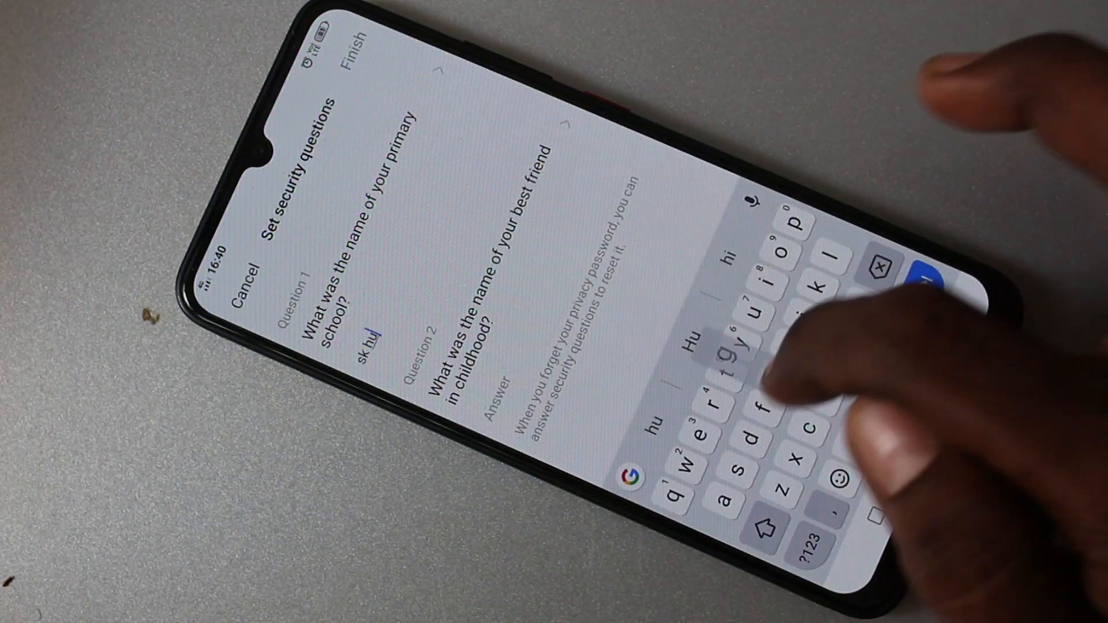
# Answer the two security questions (including 'School') for privacy password recovery
pyautogui.write('gh')
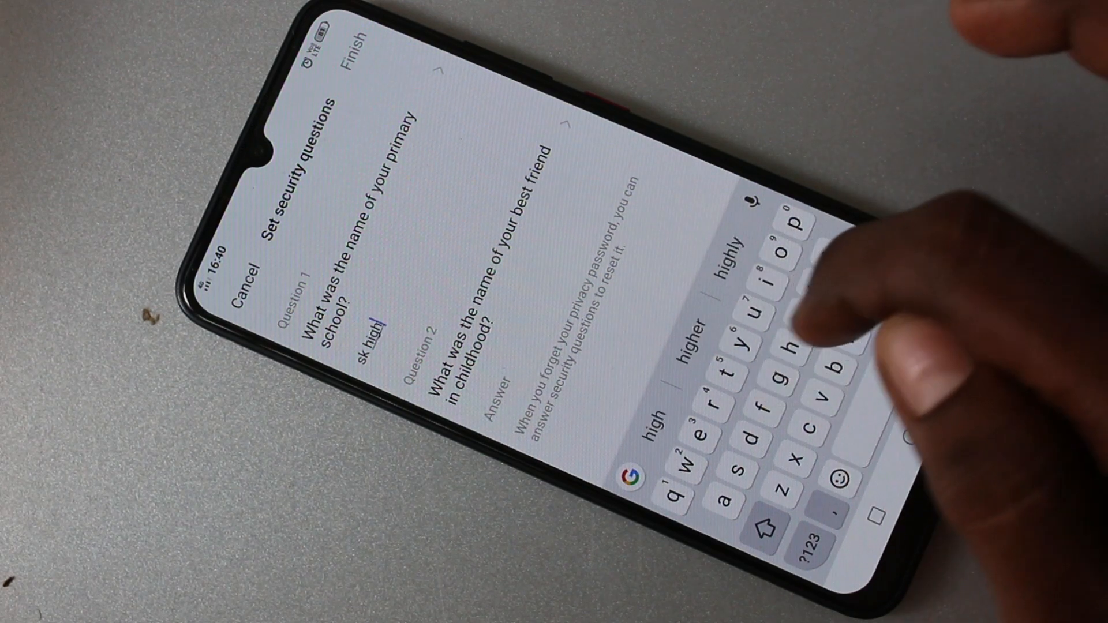
pyautogui.write('School')
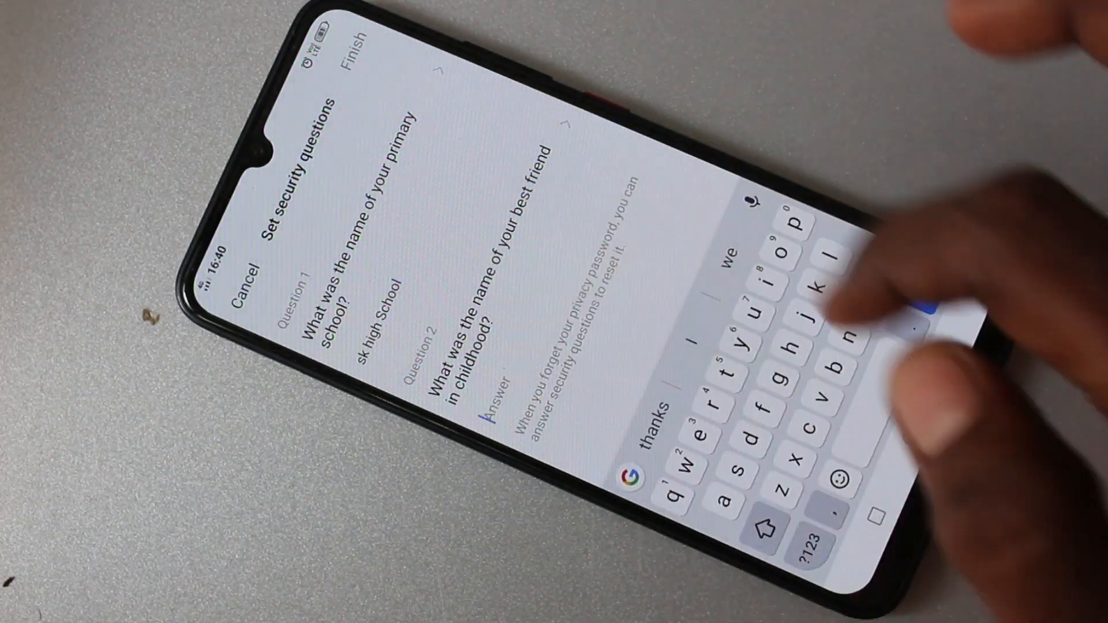
pyautogui.write('va')
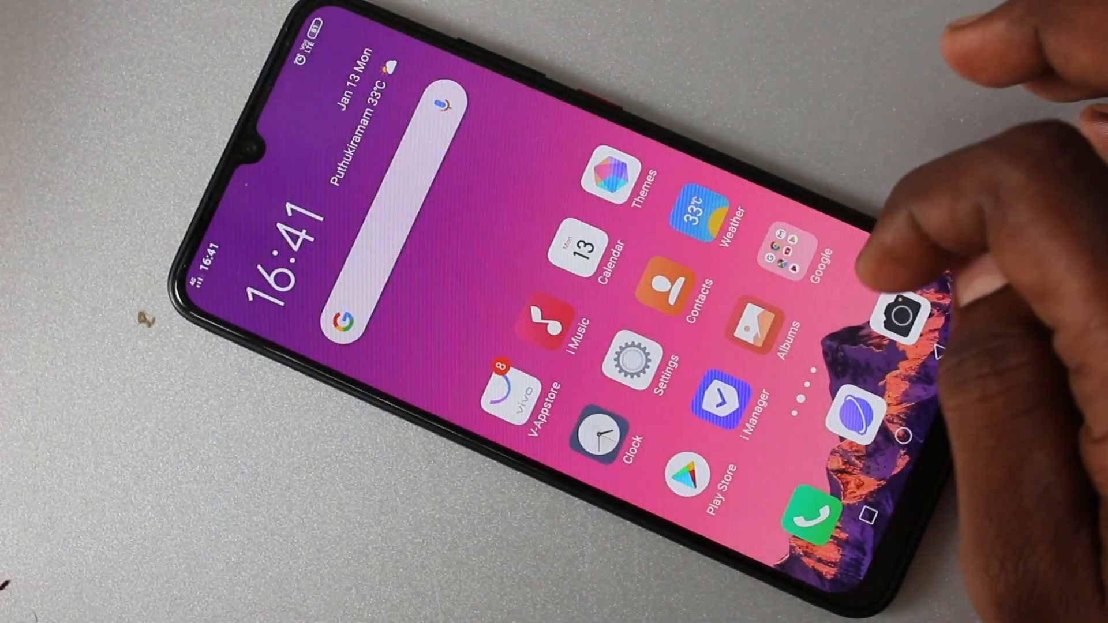
# Enter Privacy and app encryption and turn on fingerprint and facial authentication for it
pyautogui.click(633, 363)
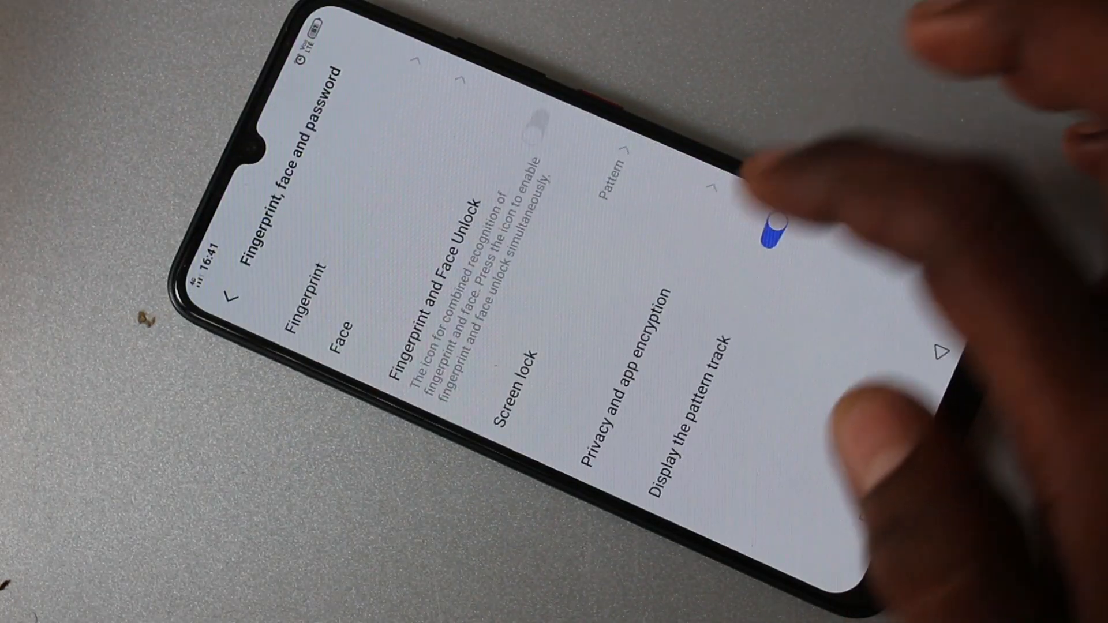
pyautogui.click(622, 388)
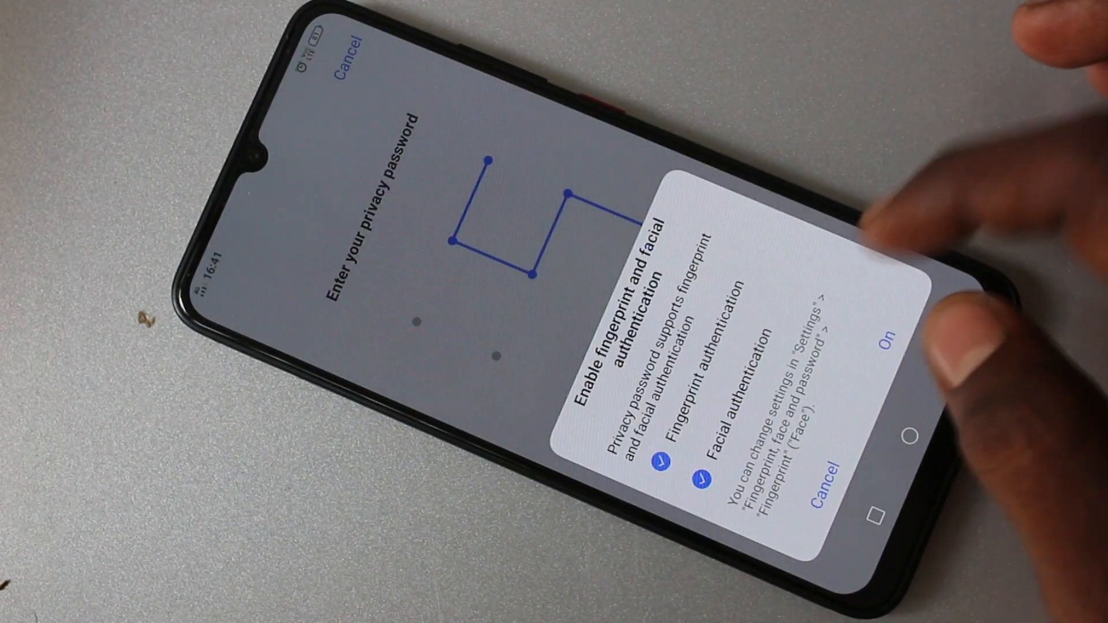
pyautogui.click(891, 332)
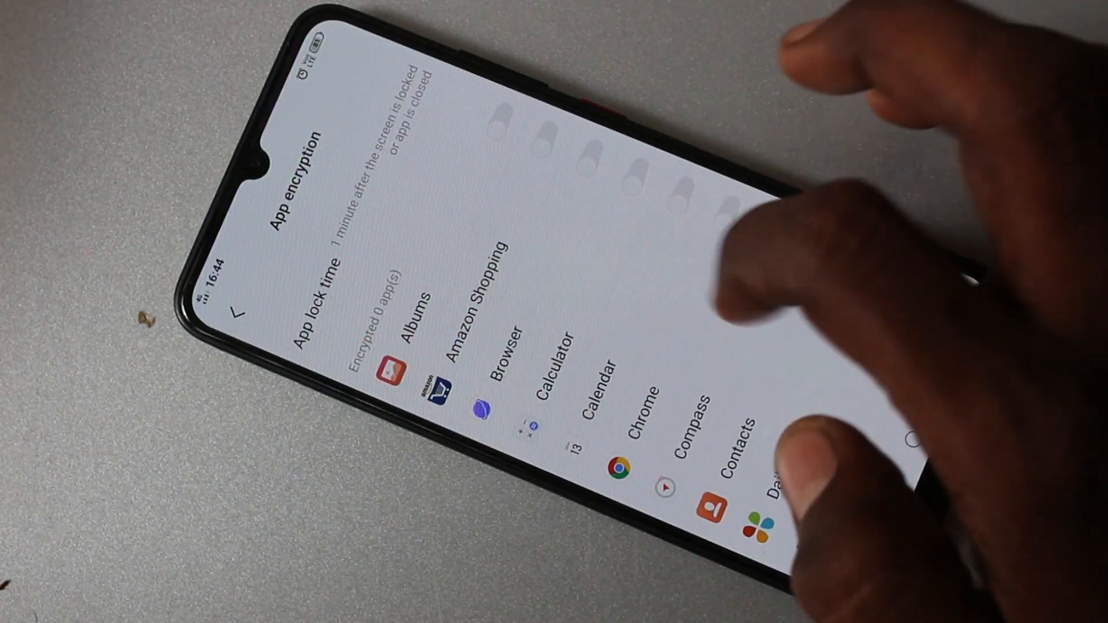
# Scroll the App encryption list and switch on encryption for the chosen apps
pyautogui.scroll(-3)
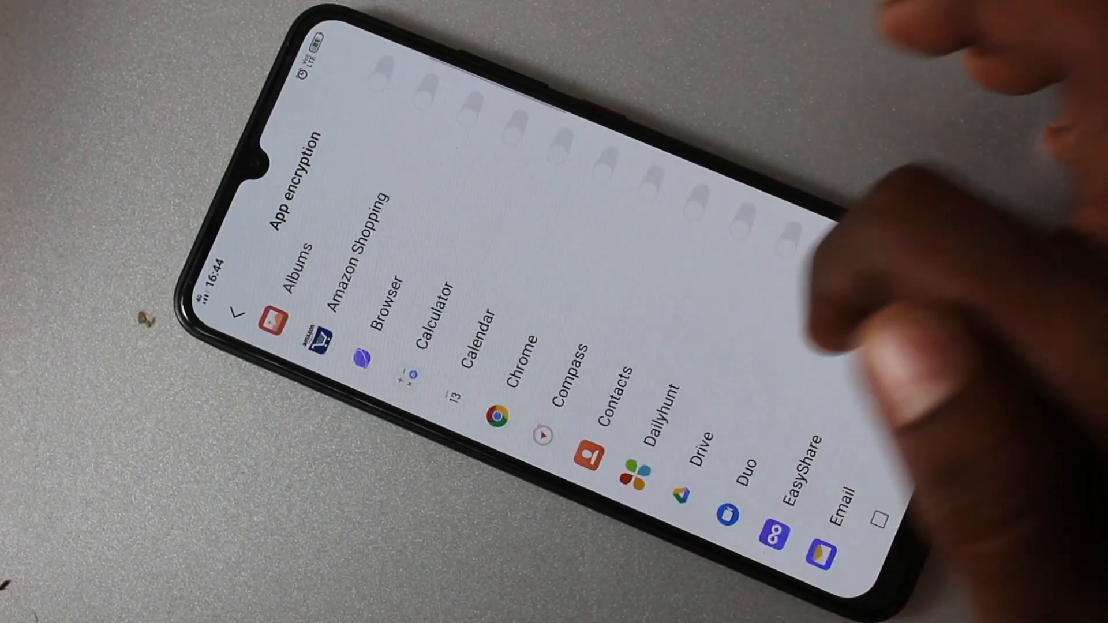
pyautogui.scroll(-3)
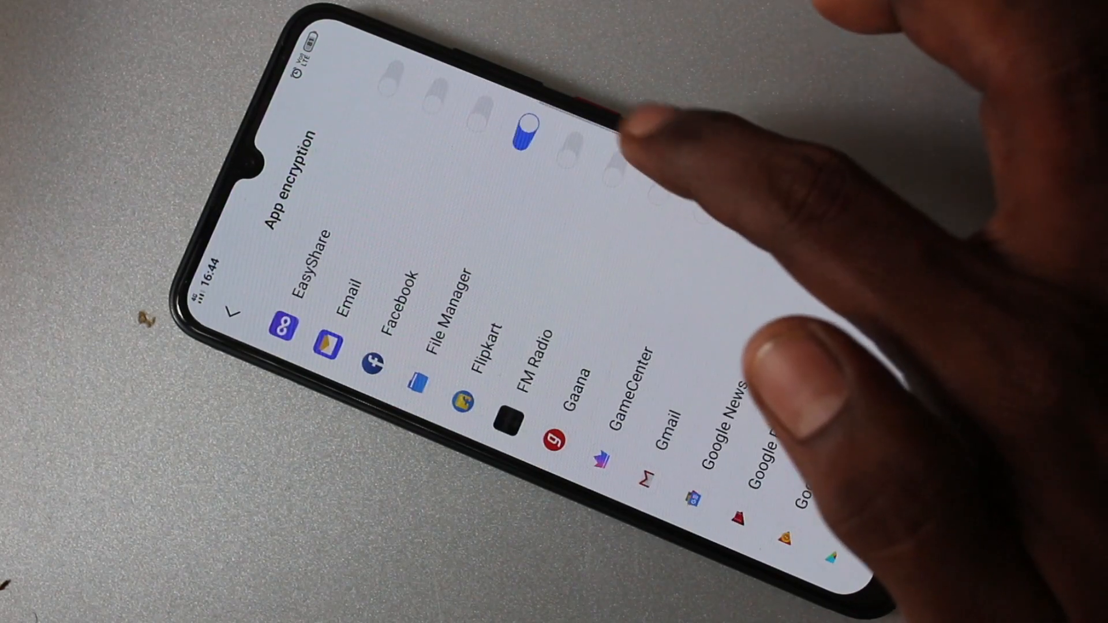
pyautogui.scroll(-3)
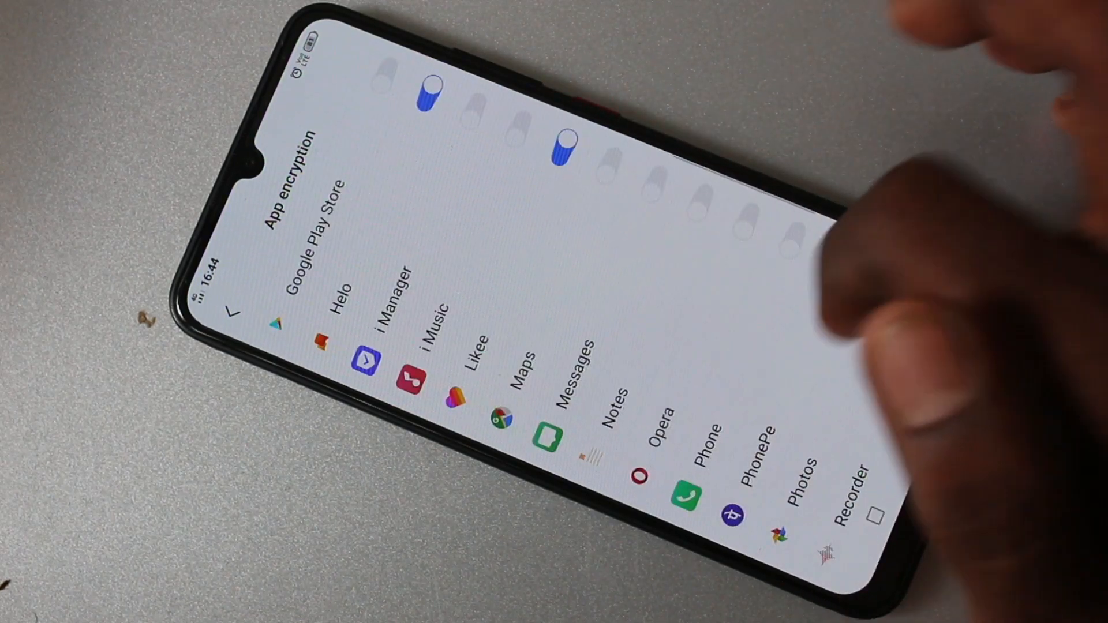
pyautogui.scroll(-3)
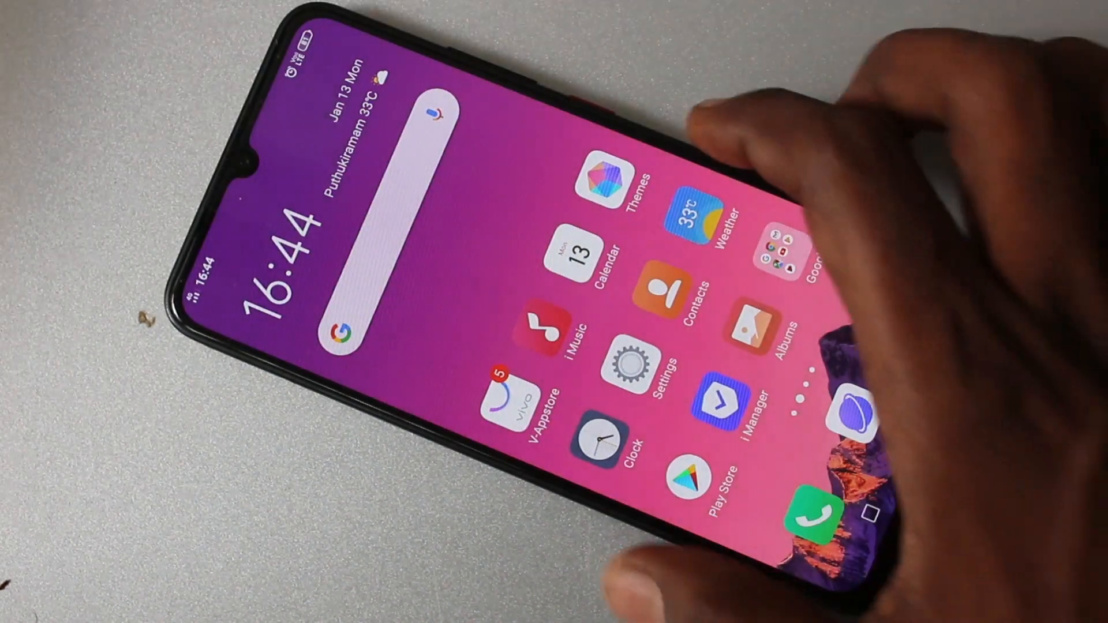
# Launch WhatsApp to see the fingerprint/face prompt, back out, then launch Google Photos
pyautogui.hscroll(-3)
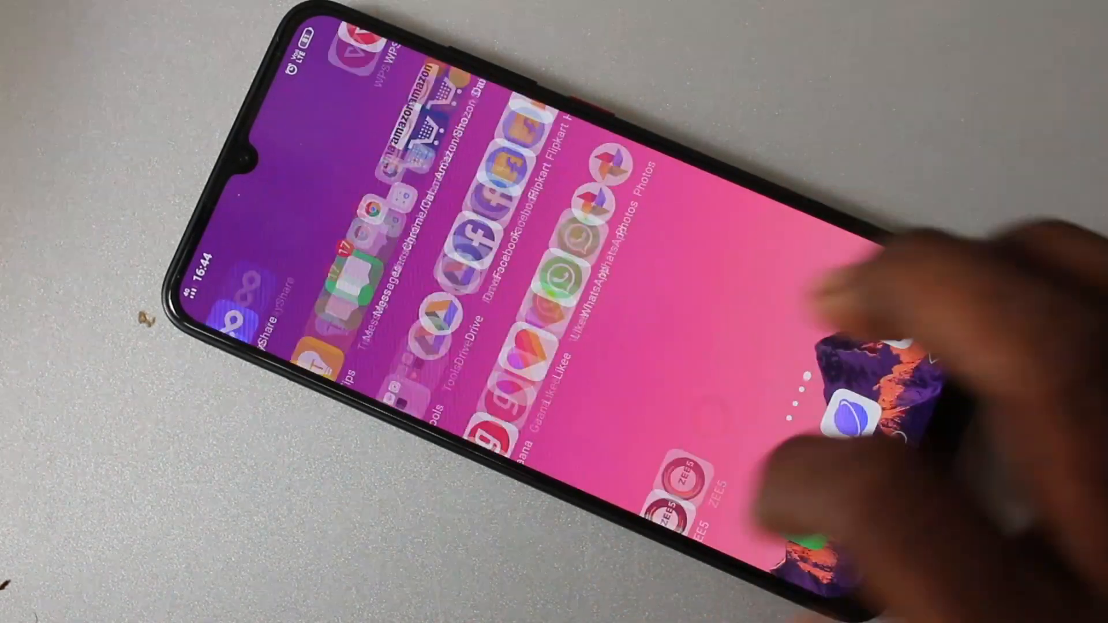
pyautogui.click(833, 403)
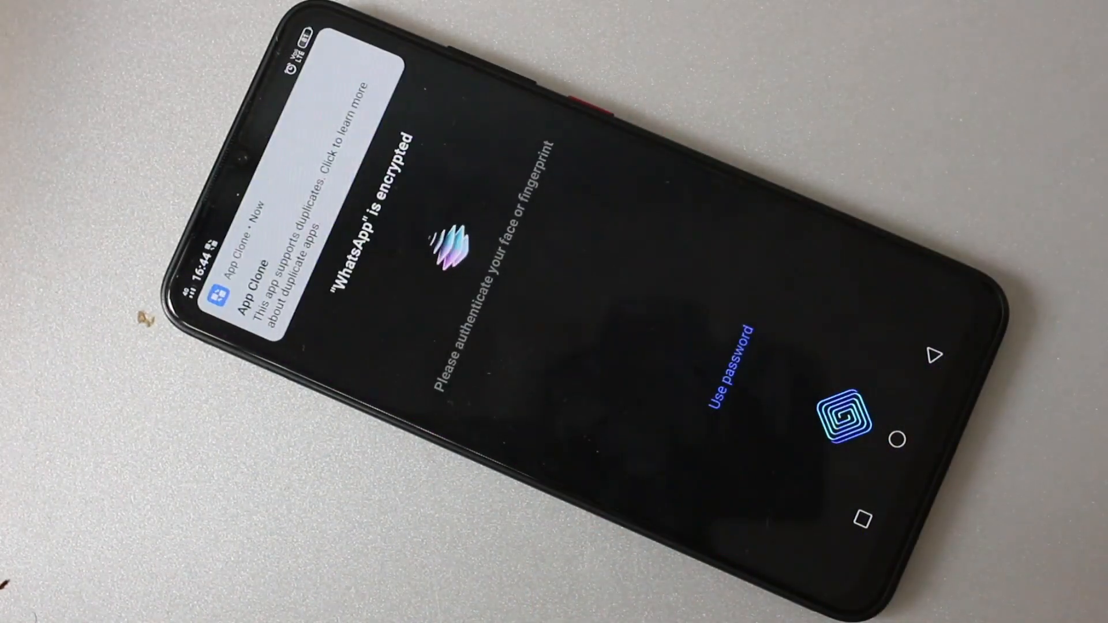
pyautogui.click(838, 410)
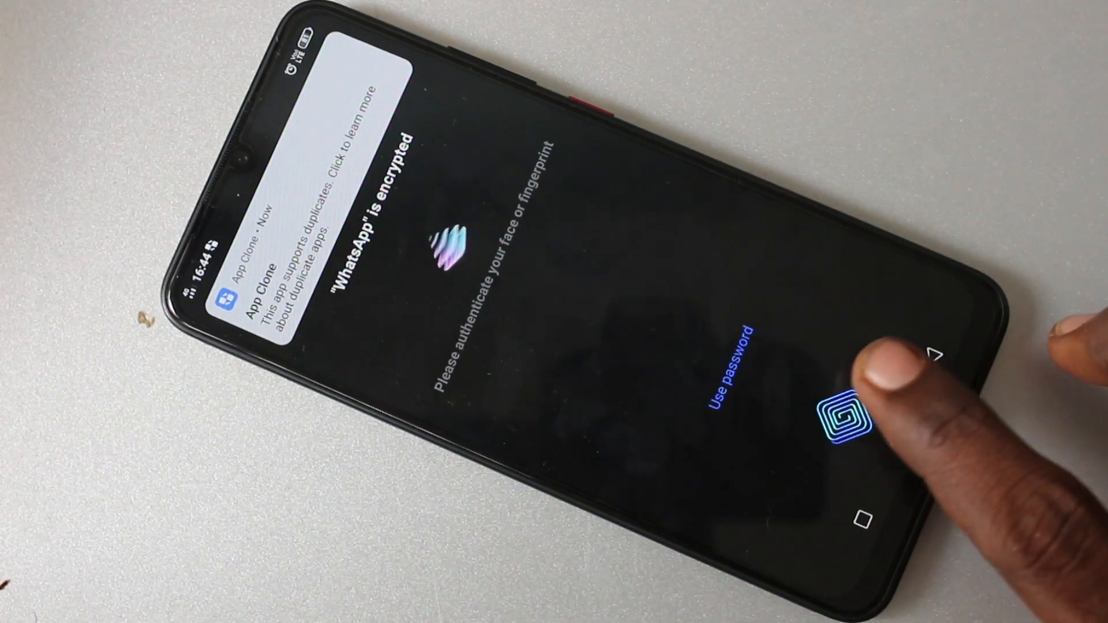
pyautogui.click(841, 420)
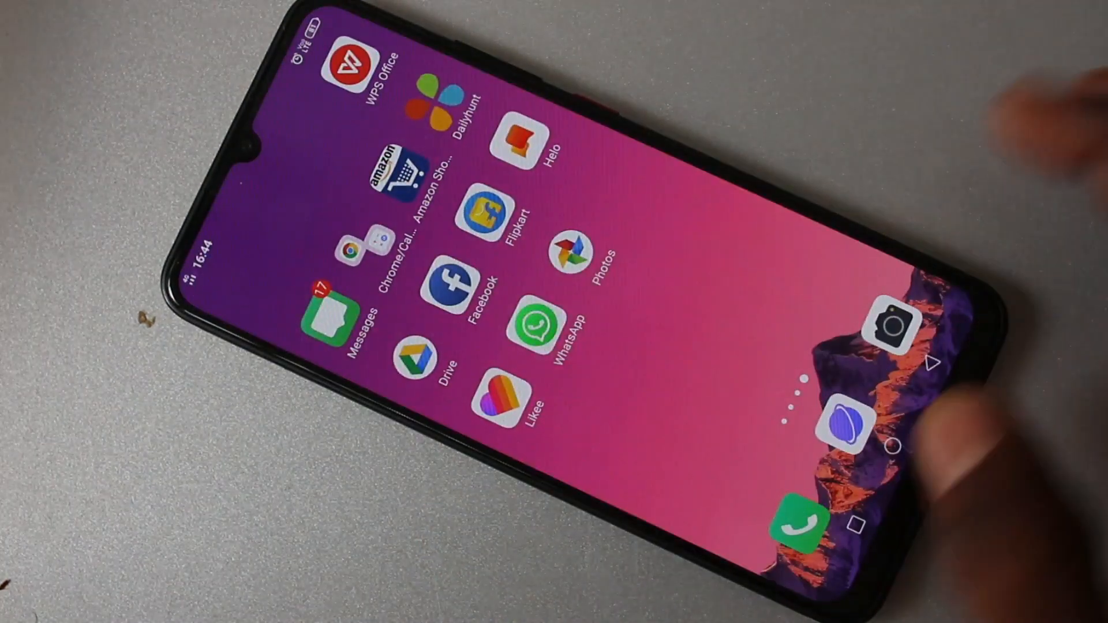
pyautogui.click(530, 331)
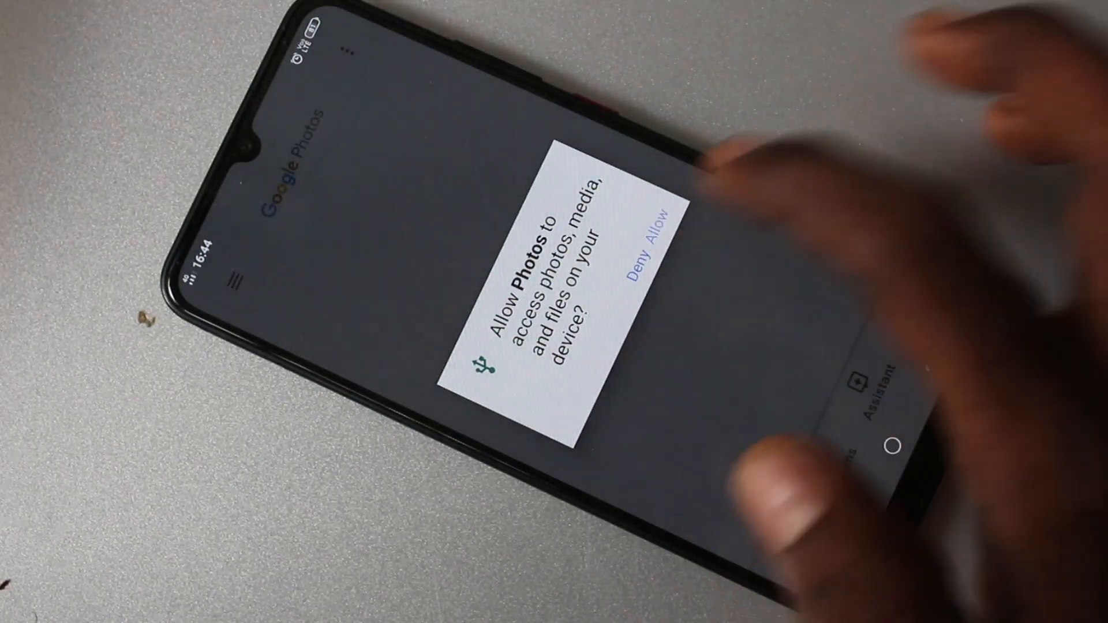
# Allow Photos access to device media and turn off Back up & sync
pyautogui.click(656, 226)
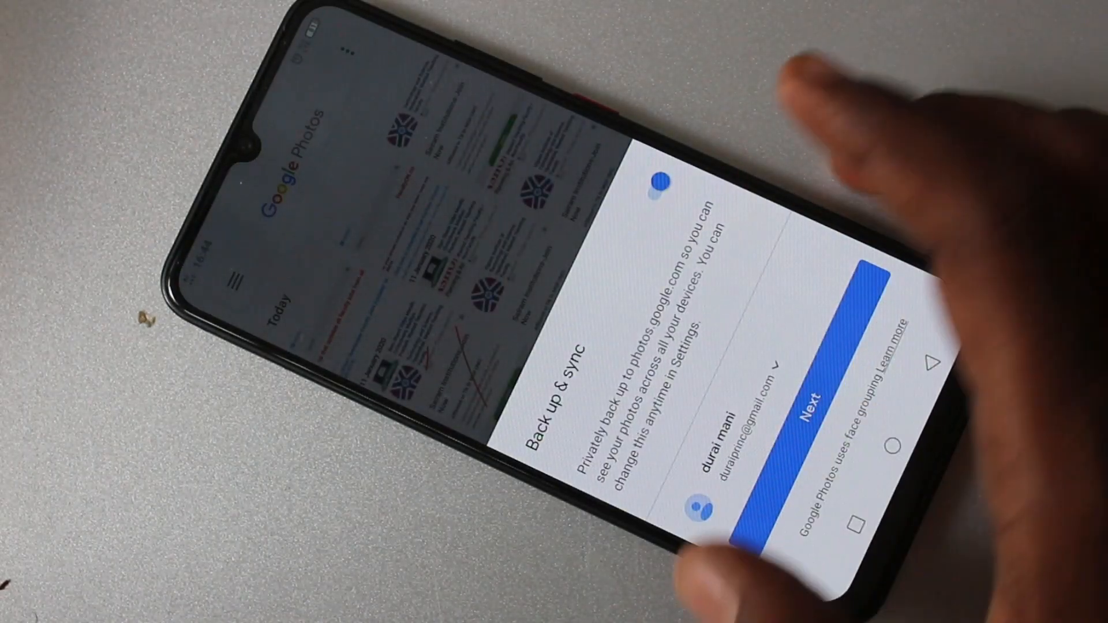
pyautogui.click(774, 399)
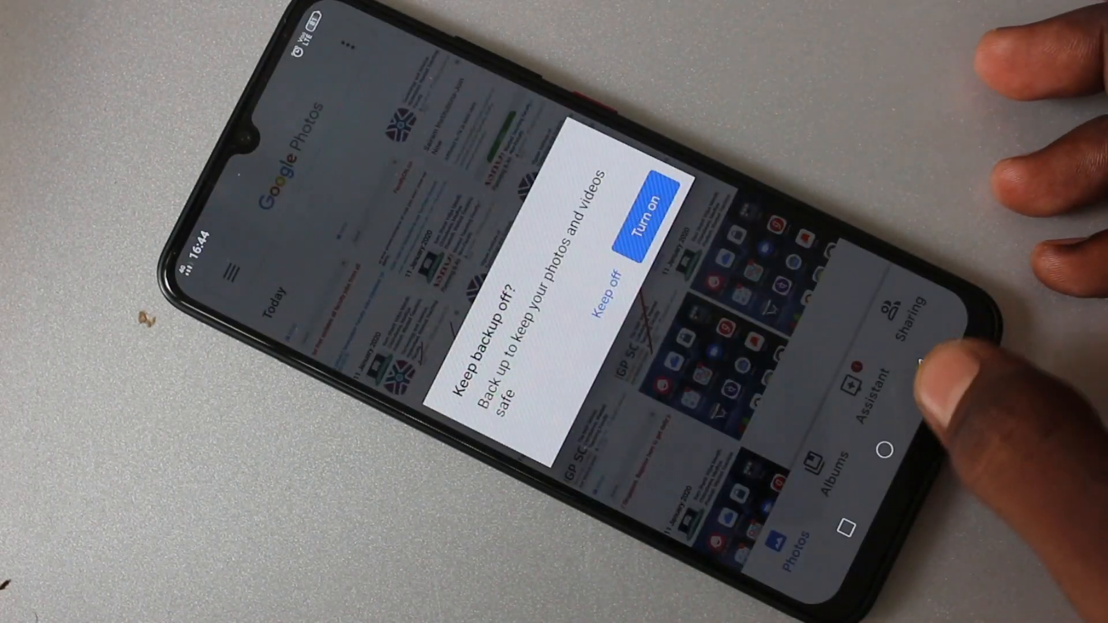